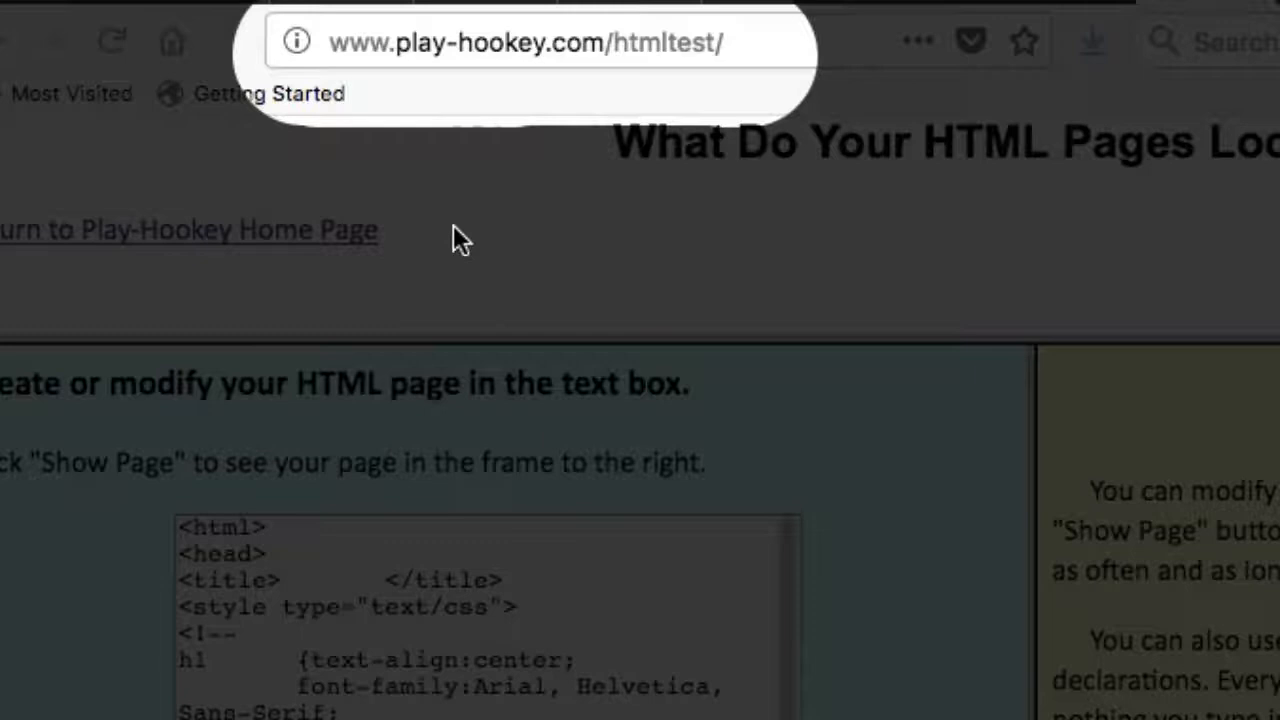
{"action": "mouse_move", "coordinate": [495, 230]}
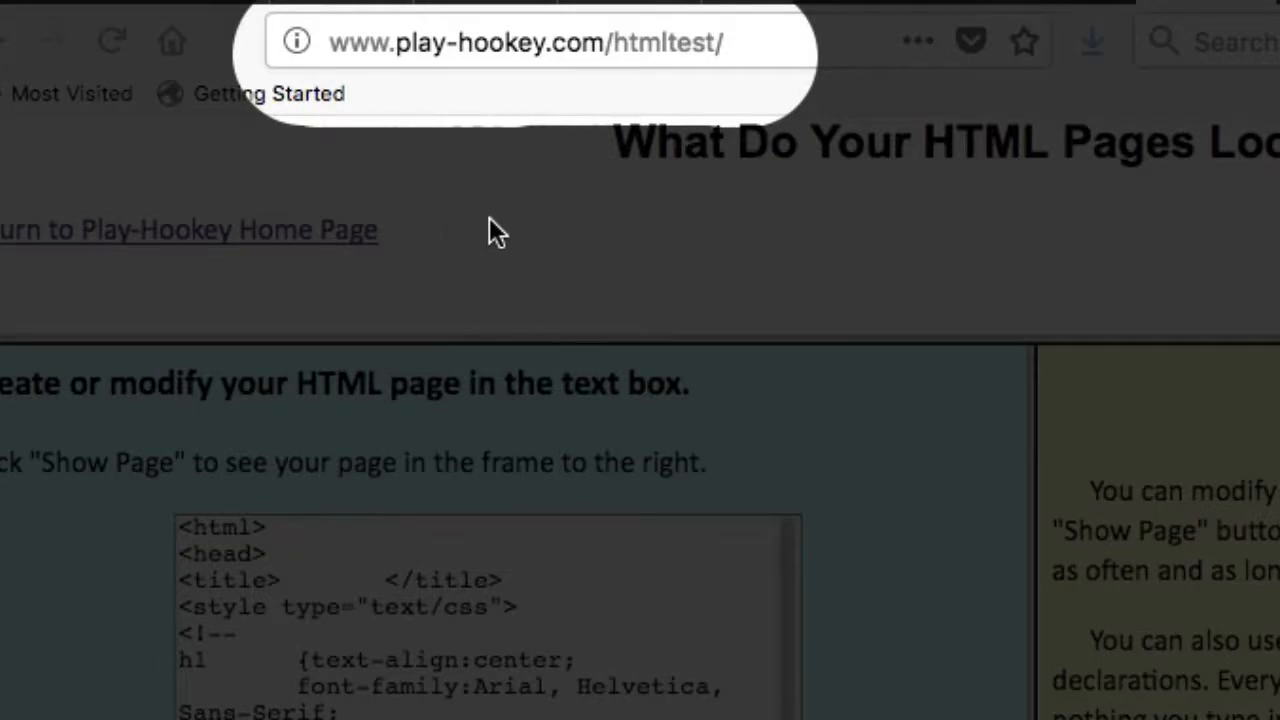
{"action": "mouse_move", "coordinate": [578, 130]}
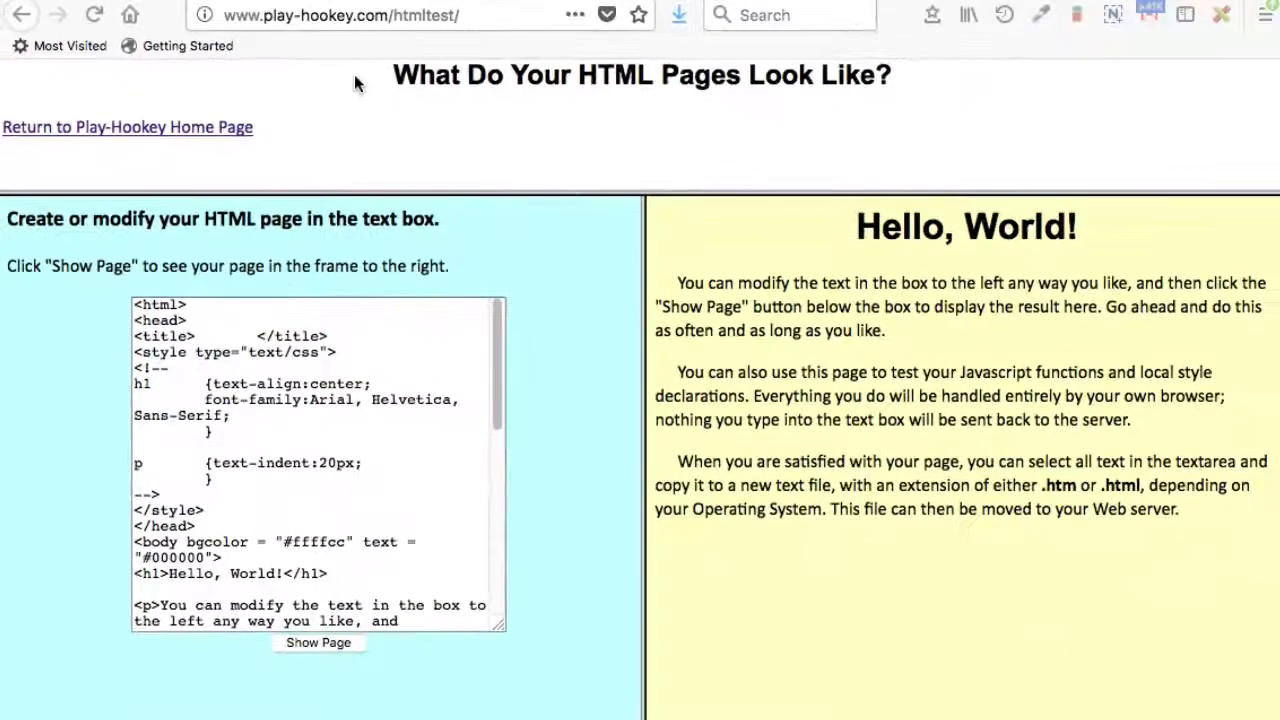
Step: Reload the HTML test page to restore the default sample code and an empty result frame
{"action": "left_click", "coordinate": [93, 15]}
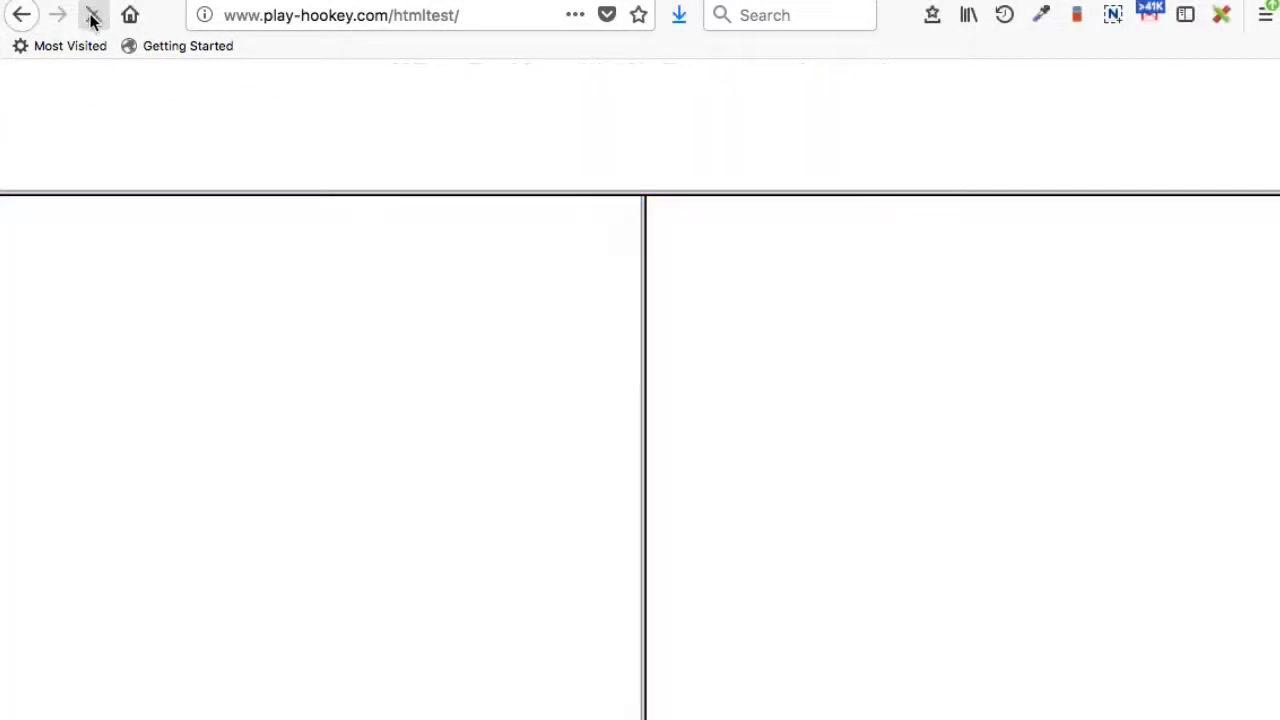
{"action": "left_click", "coordinate": [93, 14]}
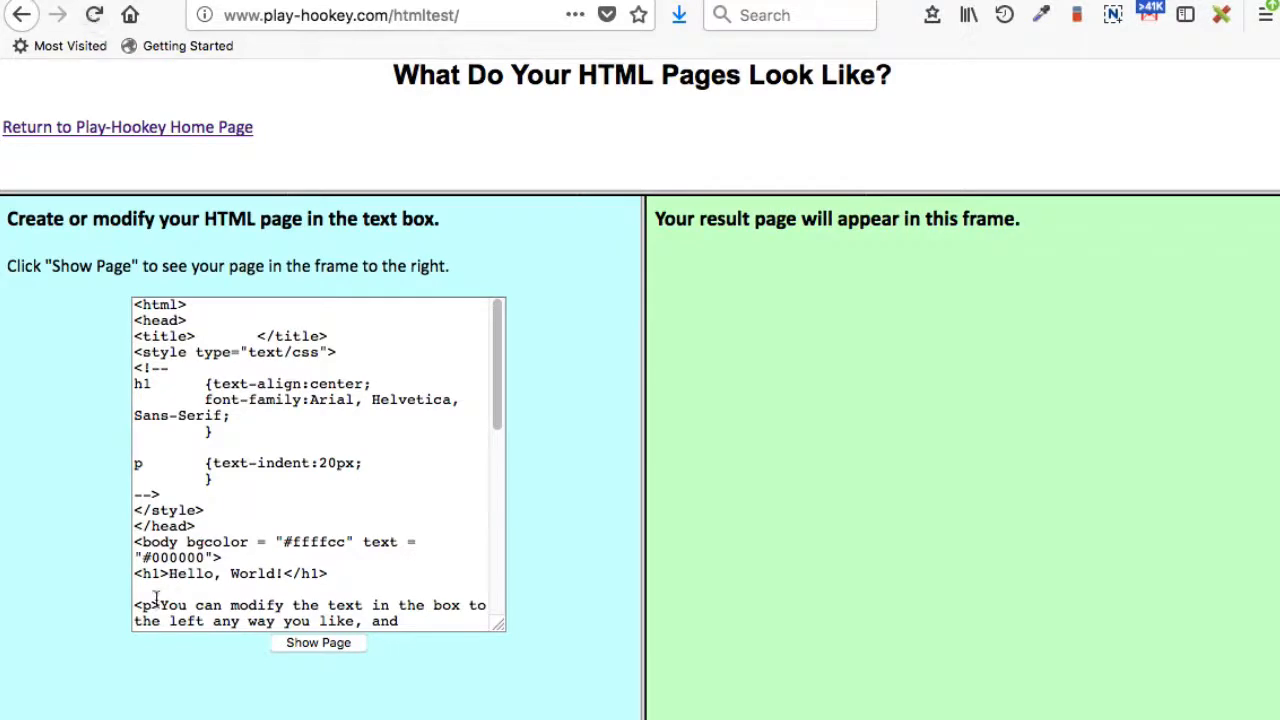
{"action": "mouse_move", "coordinate": [620, 332]}
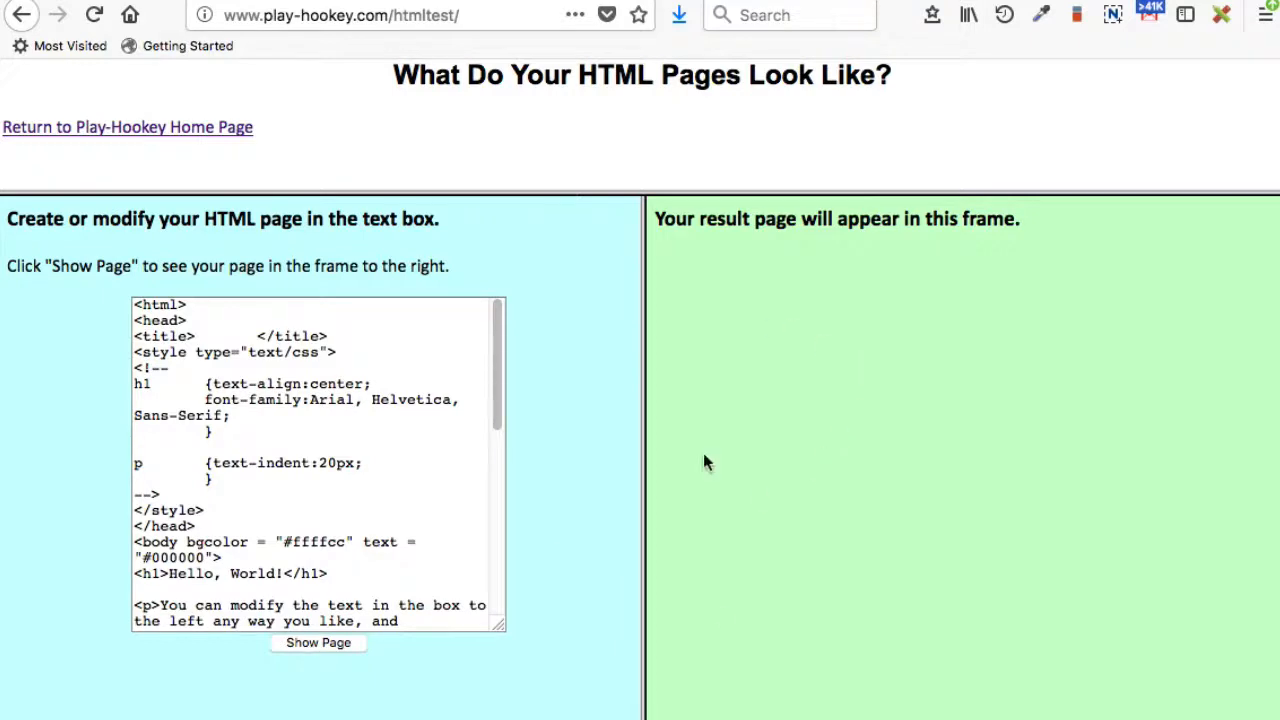
{"action": "mouse_move", "coordinate": [600, 593]}
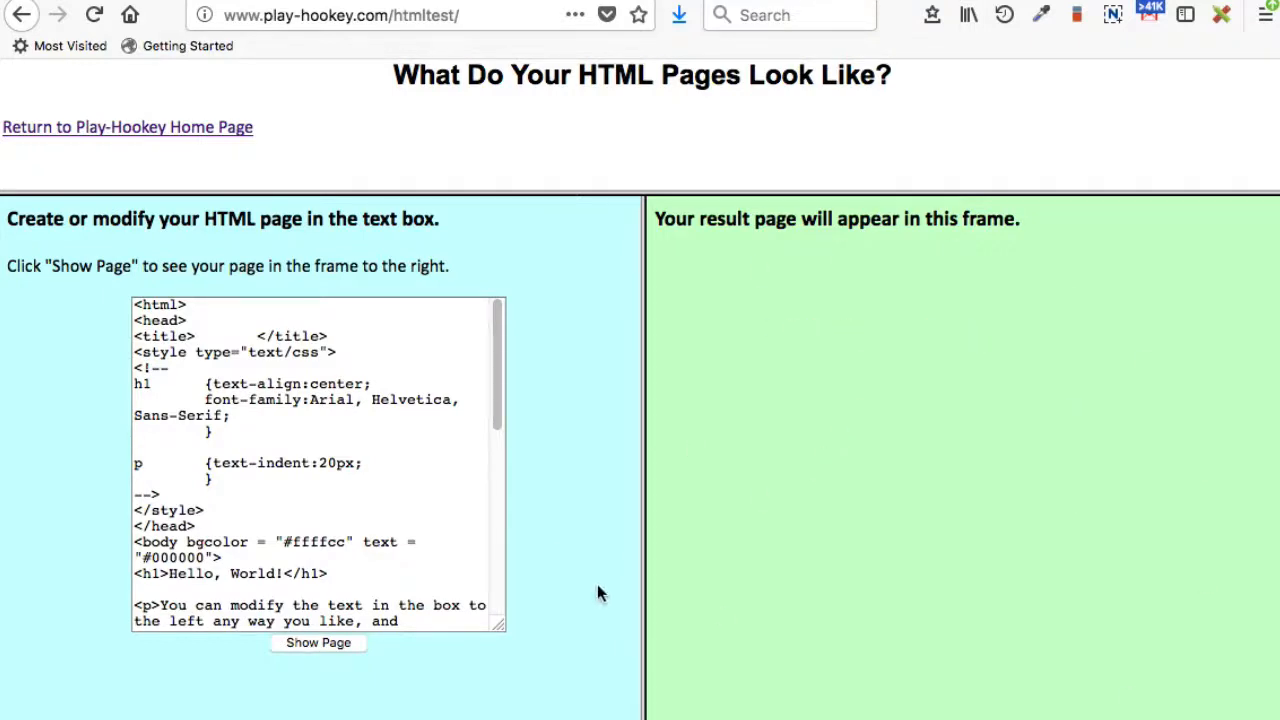
{"action": "mouse_move", "coordinate": [318, 644]}
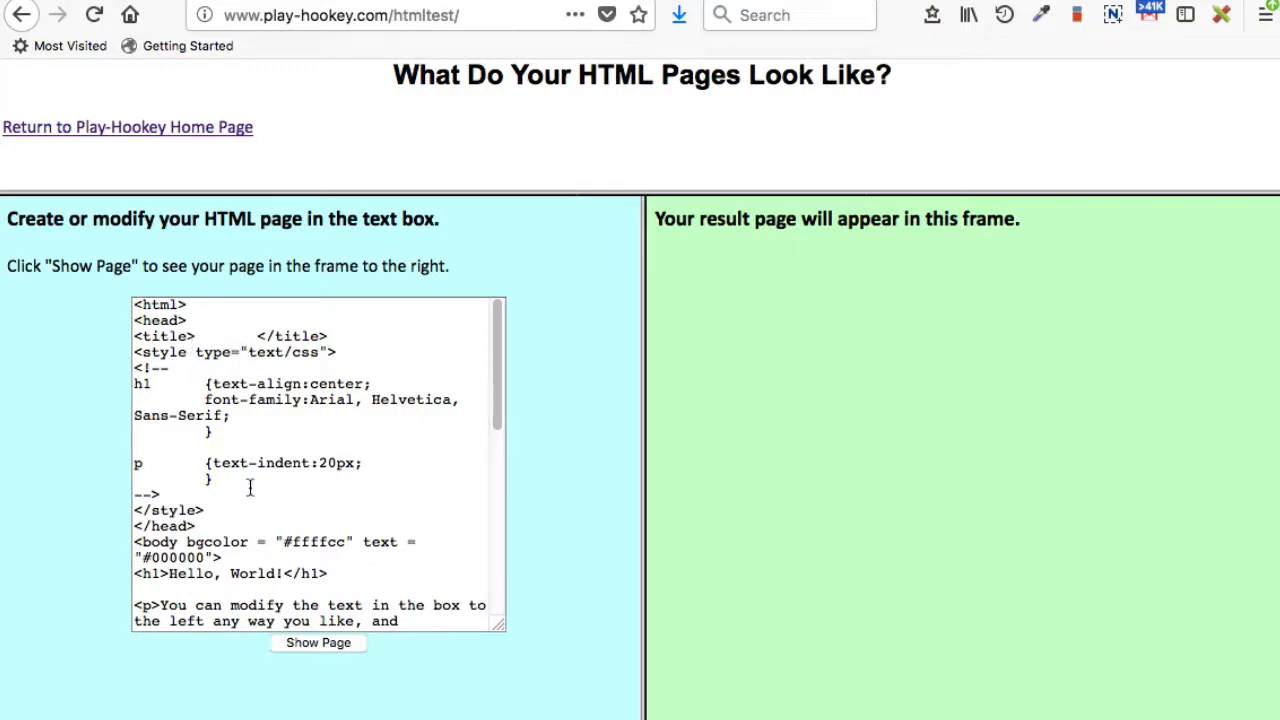
Step: Render the sample code to show the Hello, World! page in the result frame
{"action": "left_click", "coordinate": [318, 642]}
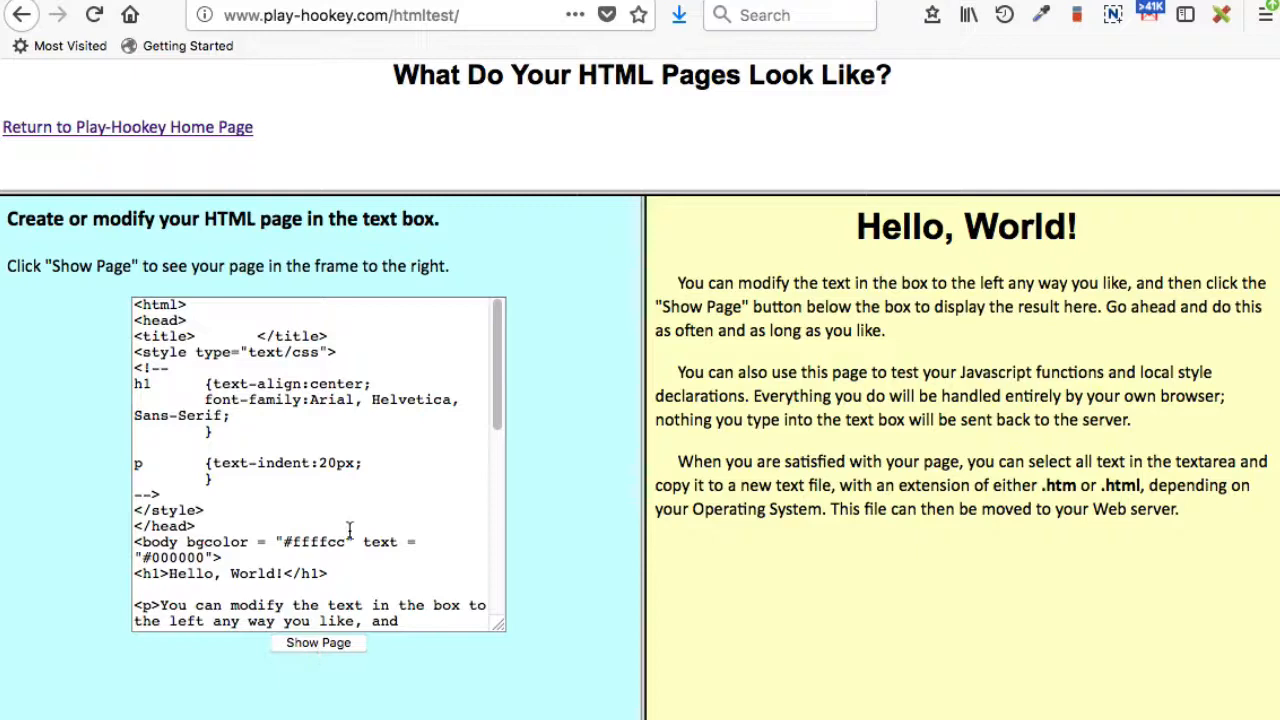
{"action": "mouse_move", "coordinate": [293, 553]}
{"action": "type", "text": "ff"}
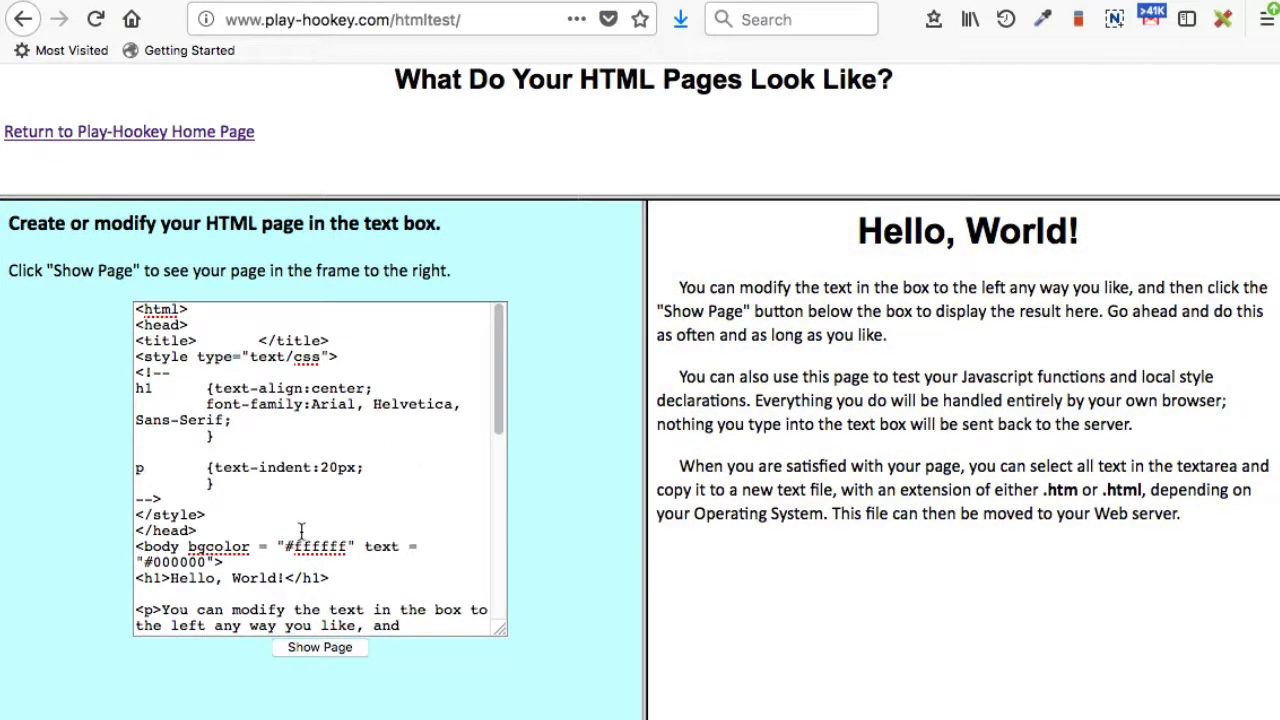
Step: Replace World! in the h1 heading with You and preview the page
{"action": "scroll", "scroll_direction": "down", "scroll_amount": 3}
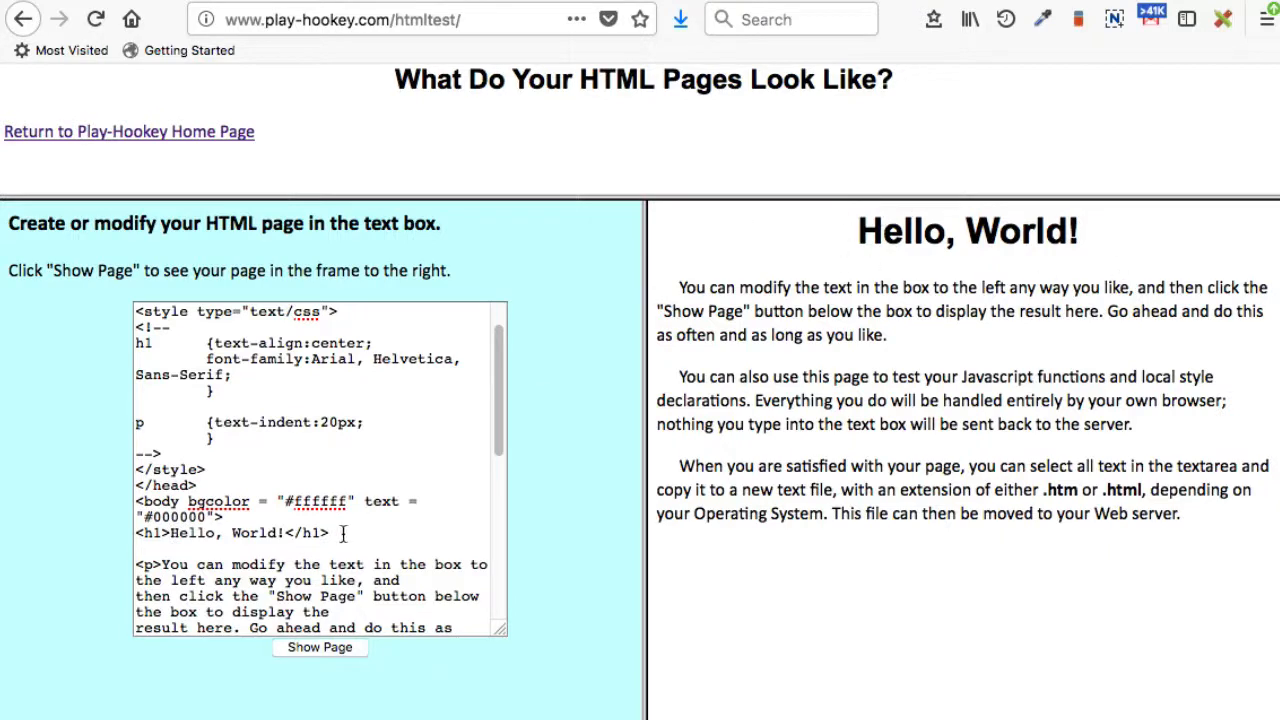
{"action": "double_click", "coordinate": [256, 532]}
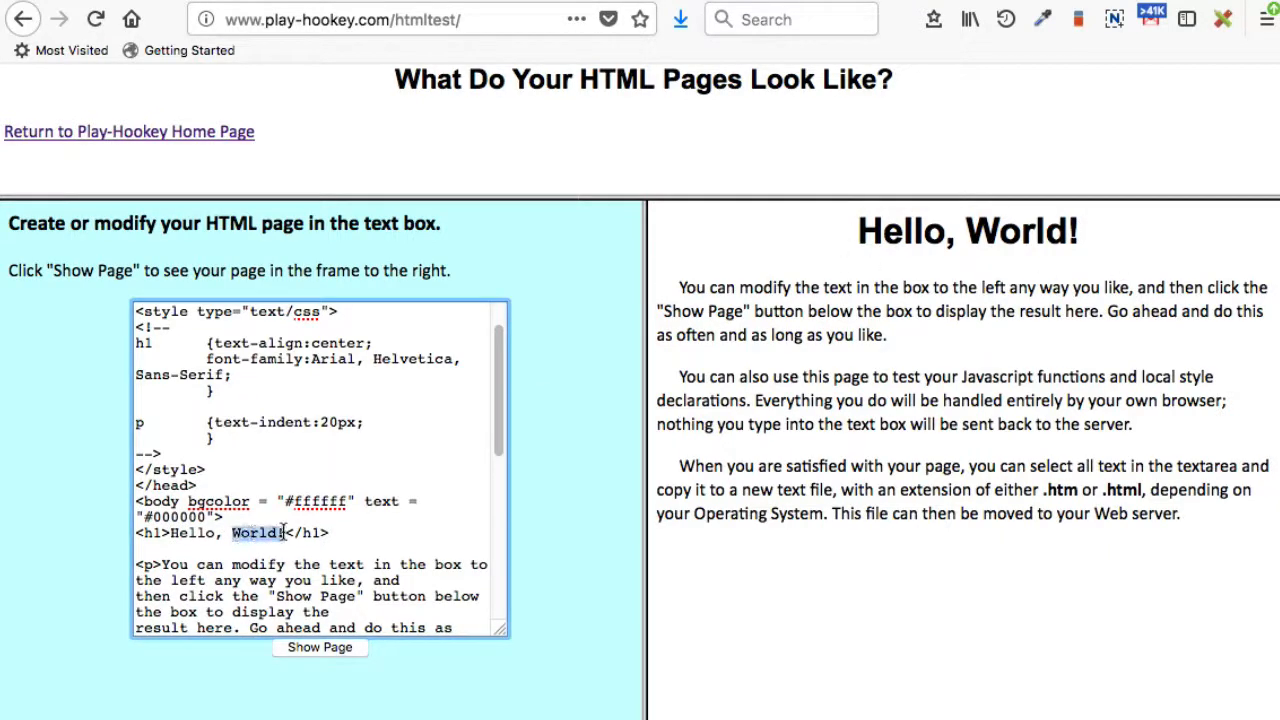
{"action": "type", "text": "You"}
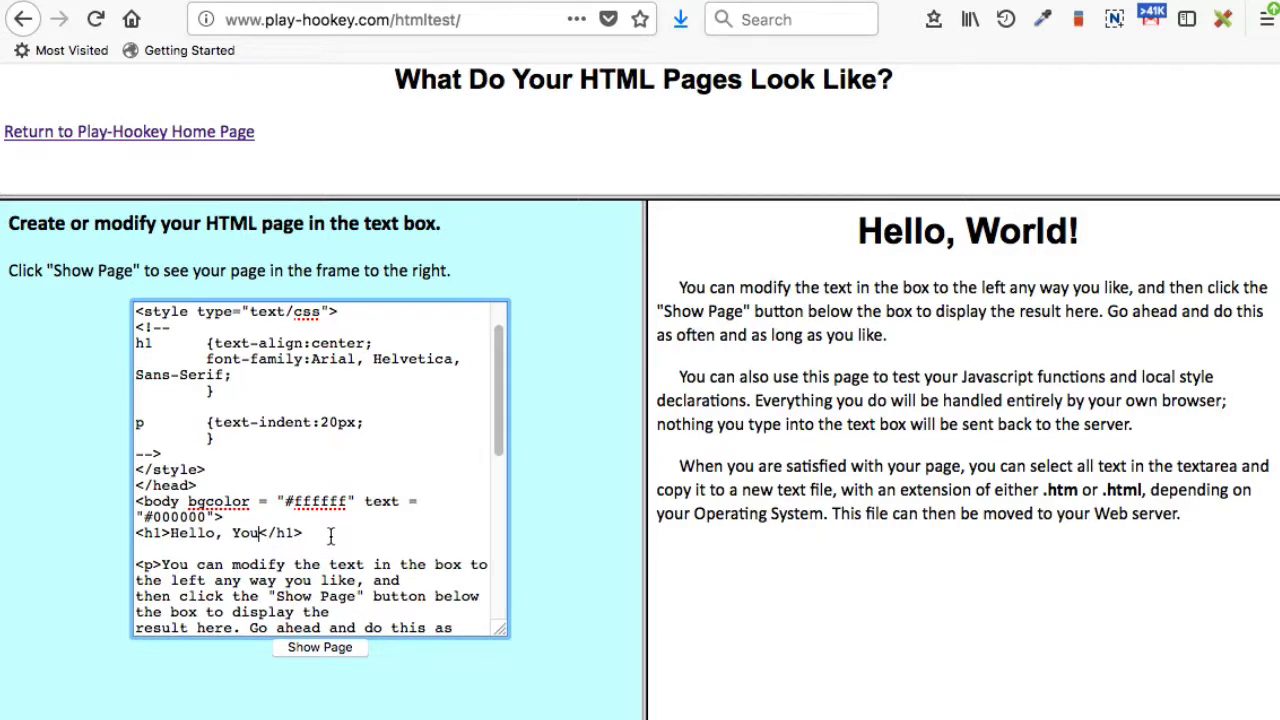
{"action": "left_click", "coordinate": [319, 647]}
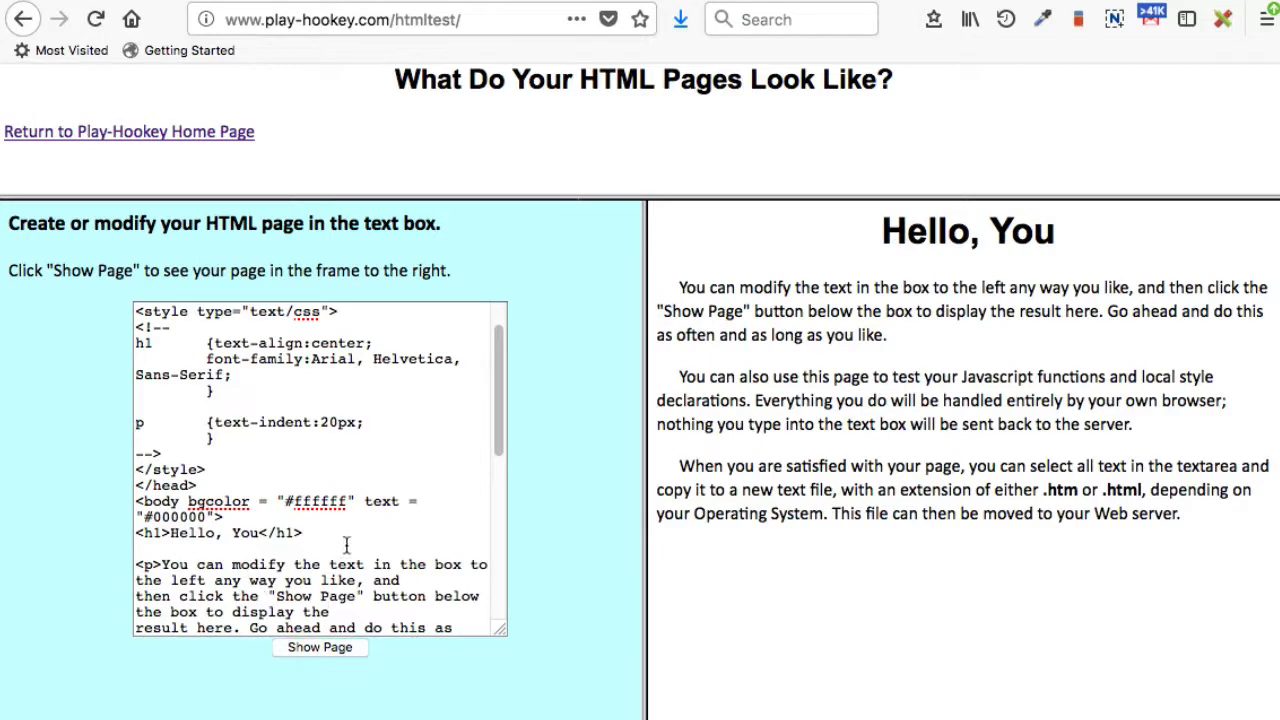
{"action": "scroll", "scroll_direction": "down", "scroll_amount": 3}
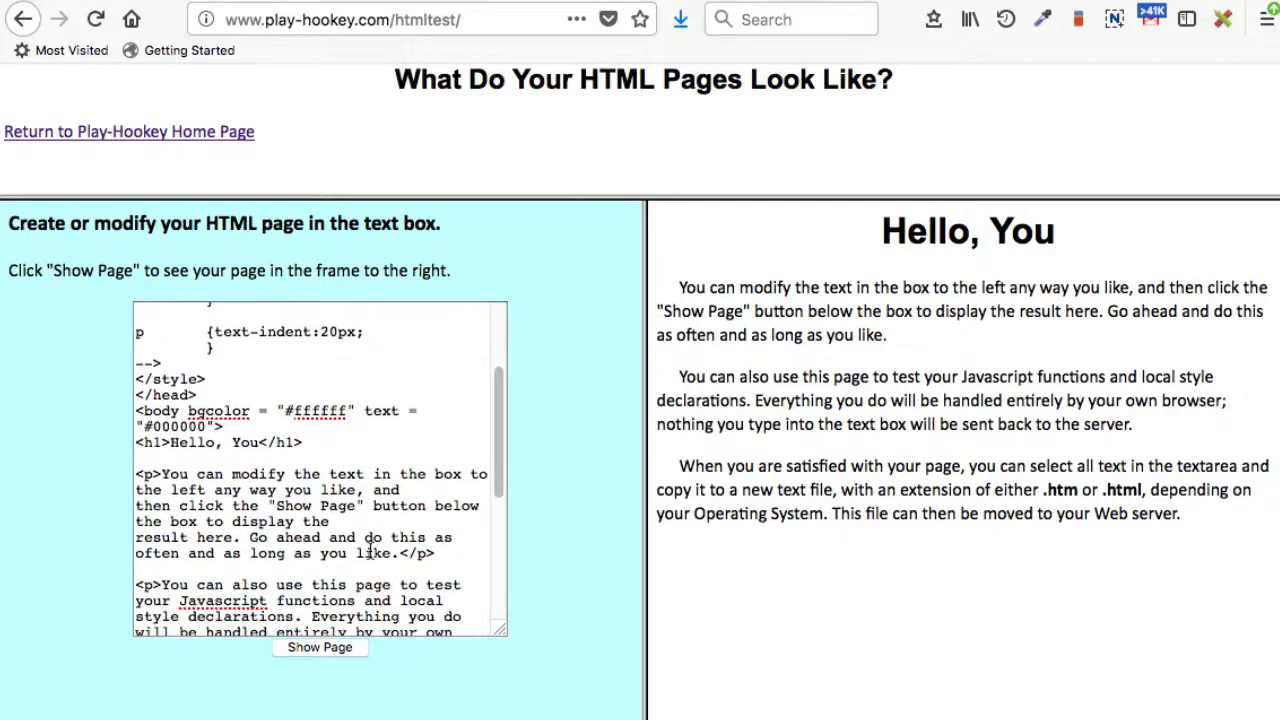
Step: Delete the first paragraph, preview the page, and place the cursor after the last paragraph
{"action": "scroll", "scroll_direction": "down", "scroll_amount": 3}
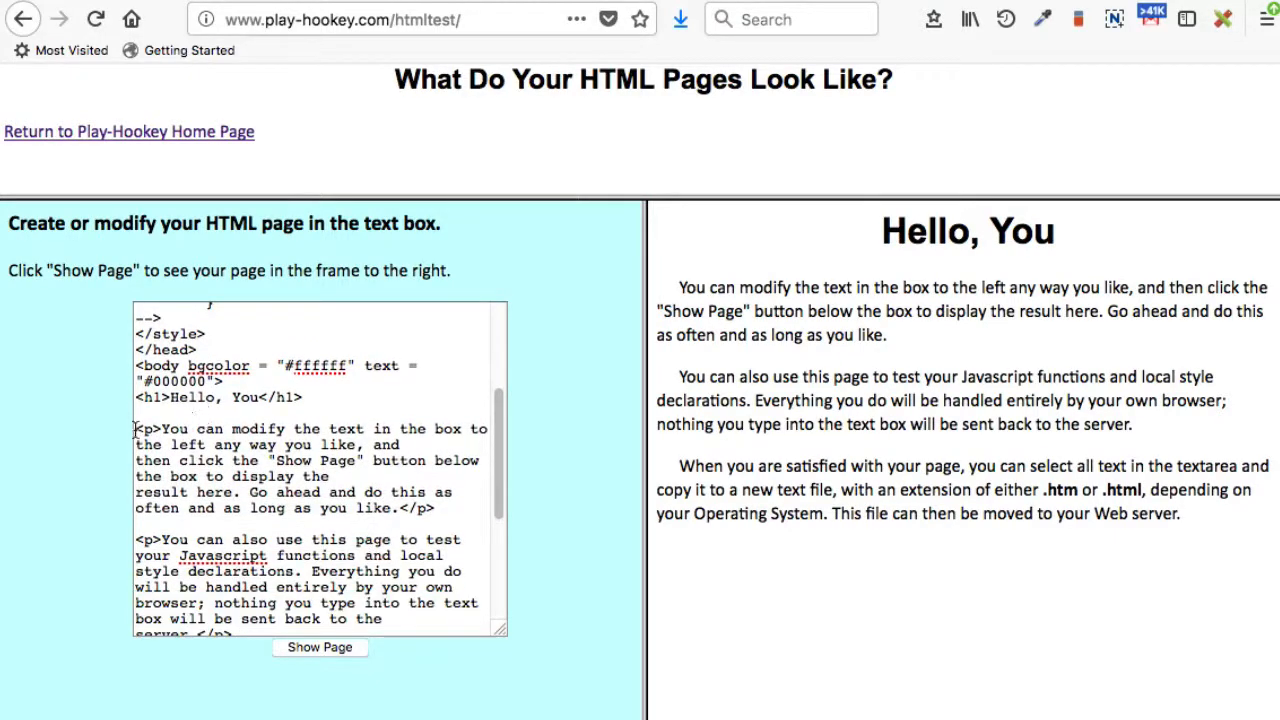
{"action": "left_click_drag", "start_coordinate": [137, 429], "coordinate": [435, 508]}
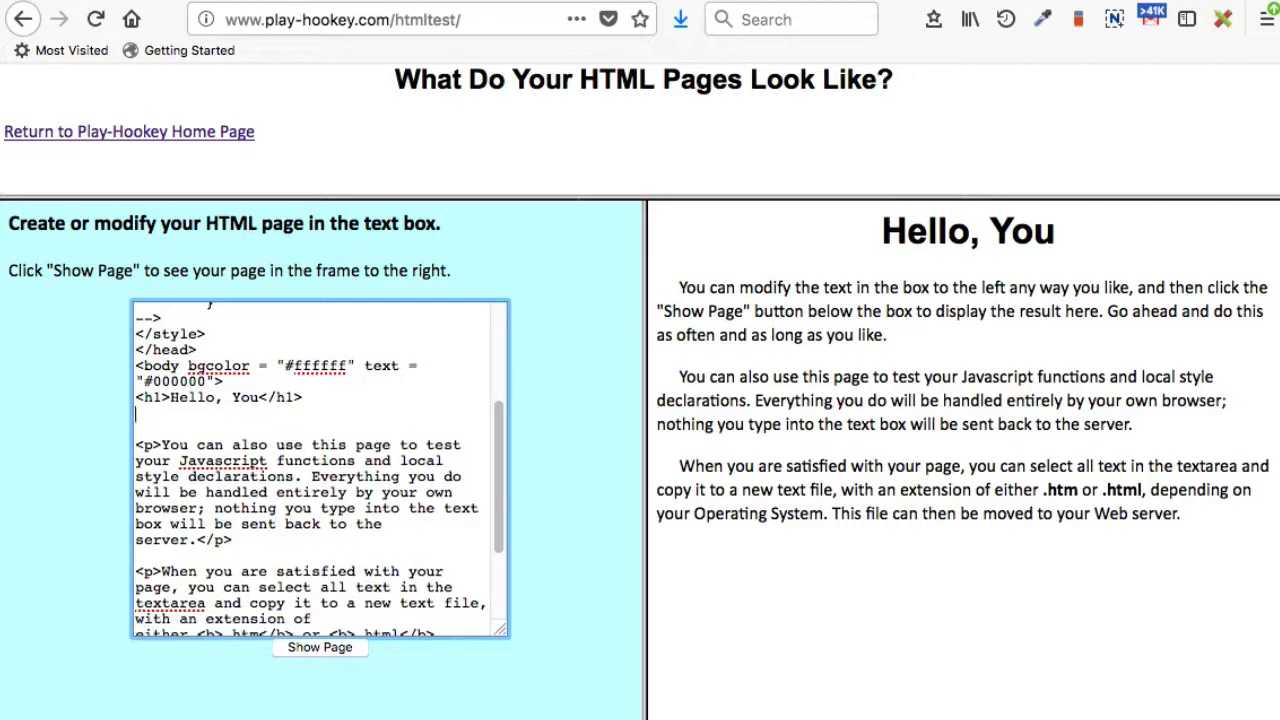
{"action": "left_click", "coordinate": [319, 647]}
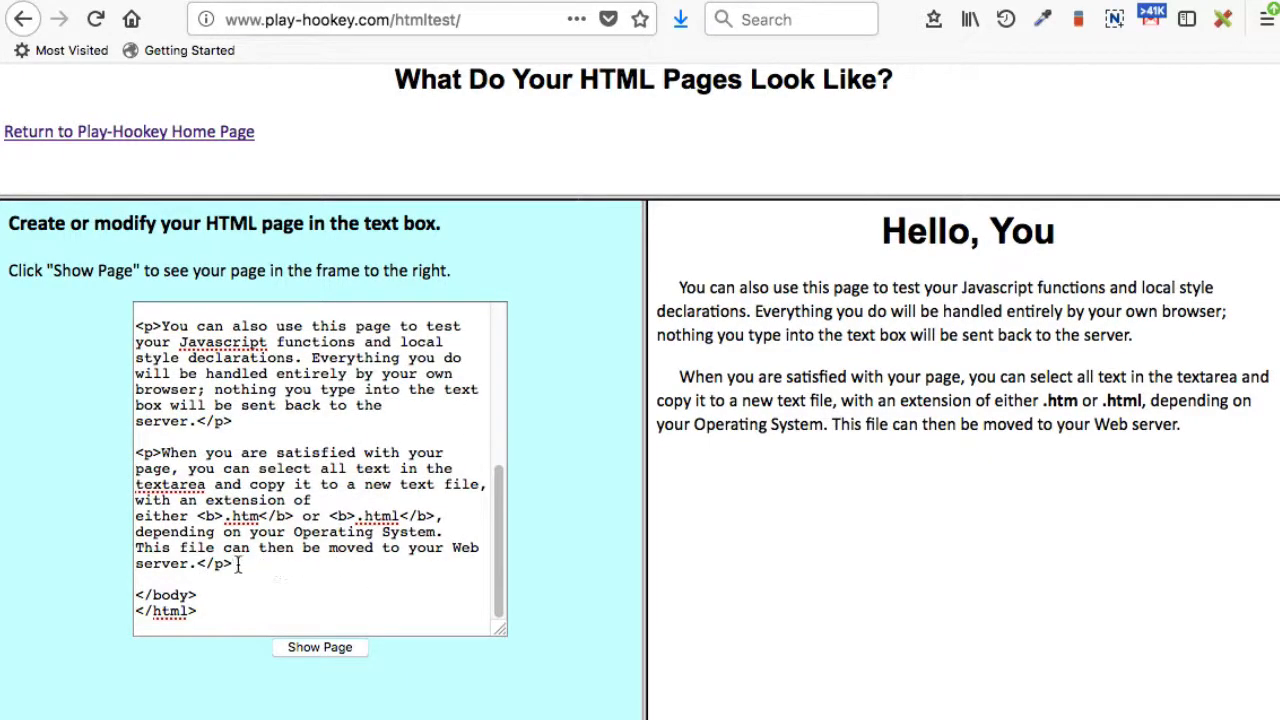
{"action": "left_click", "coordinate": [245, 567]}
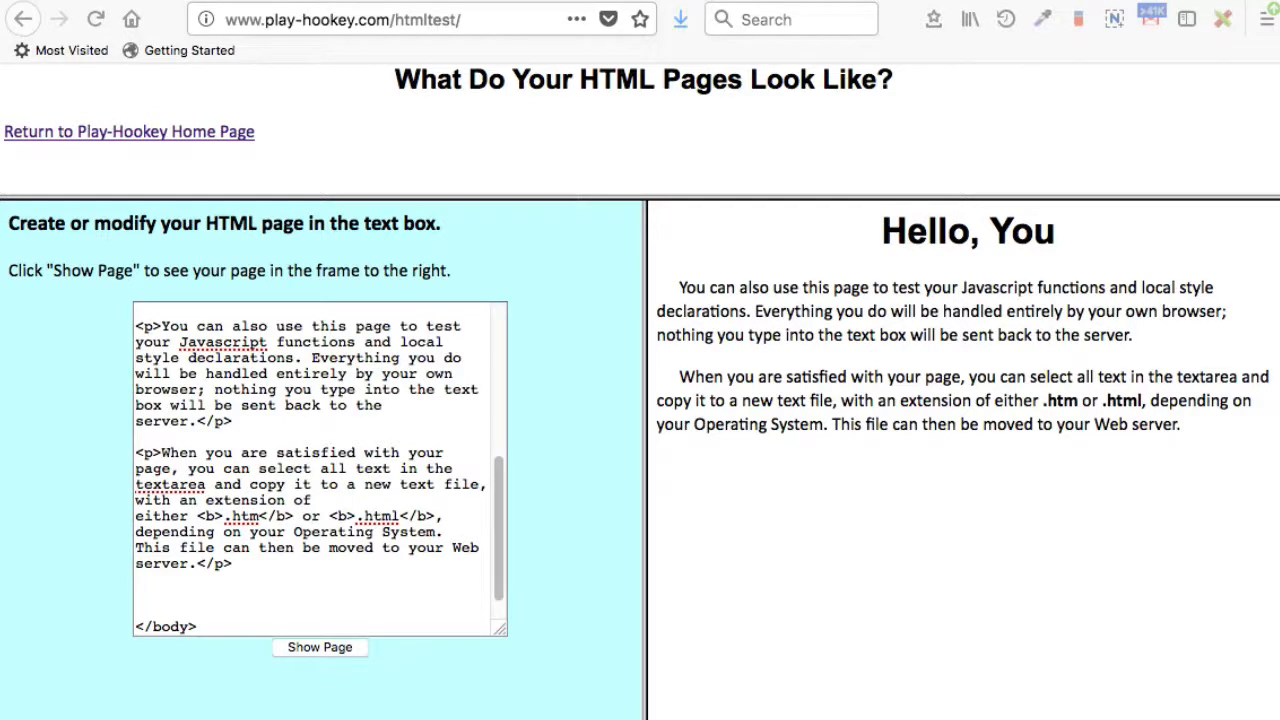
{"action": "mouse_move", "coordinate": [670, 476]}
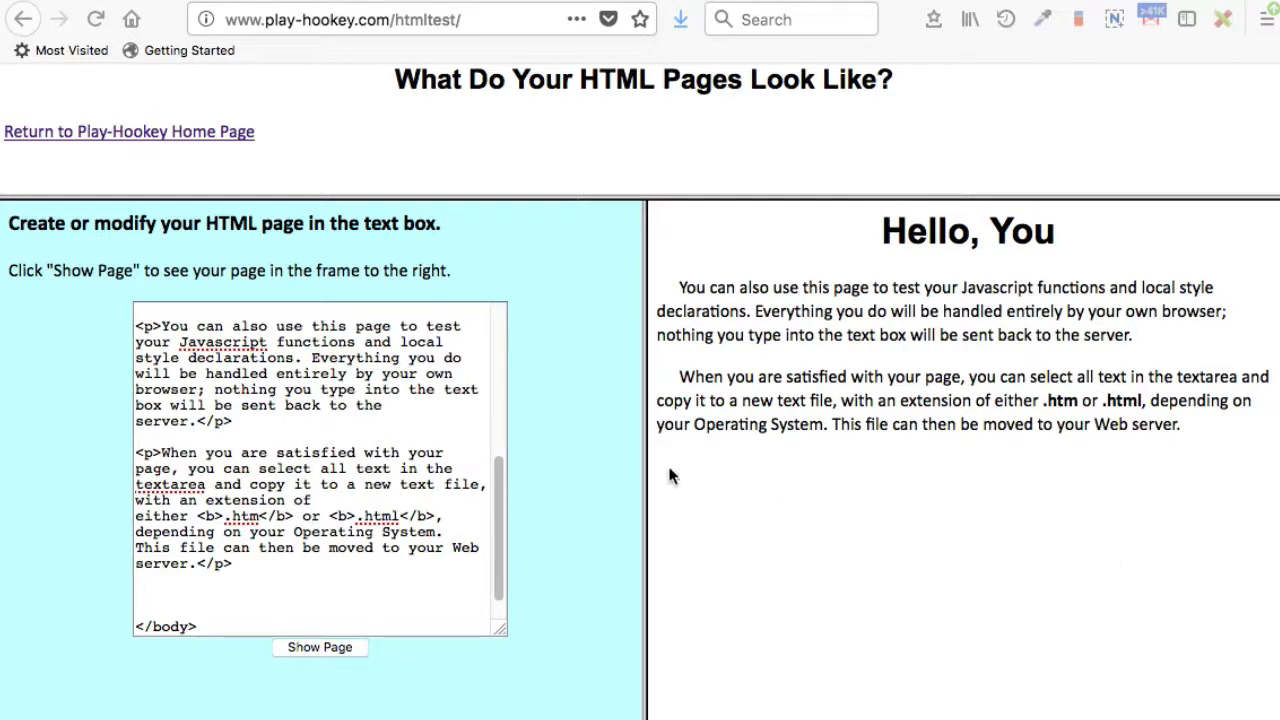
Step: Paste the evsuite video embed script after the last paragraph and preview the video player
{"action": "left_click", "coordinate": [137, 590]}
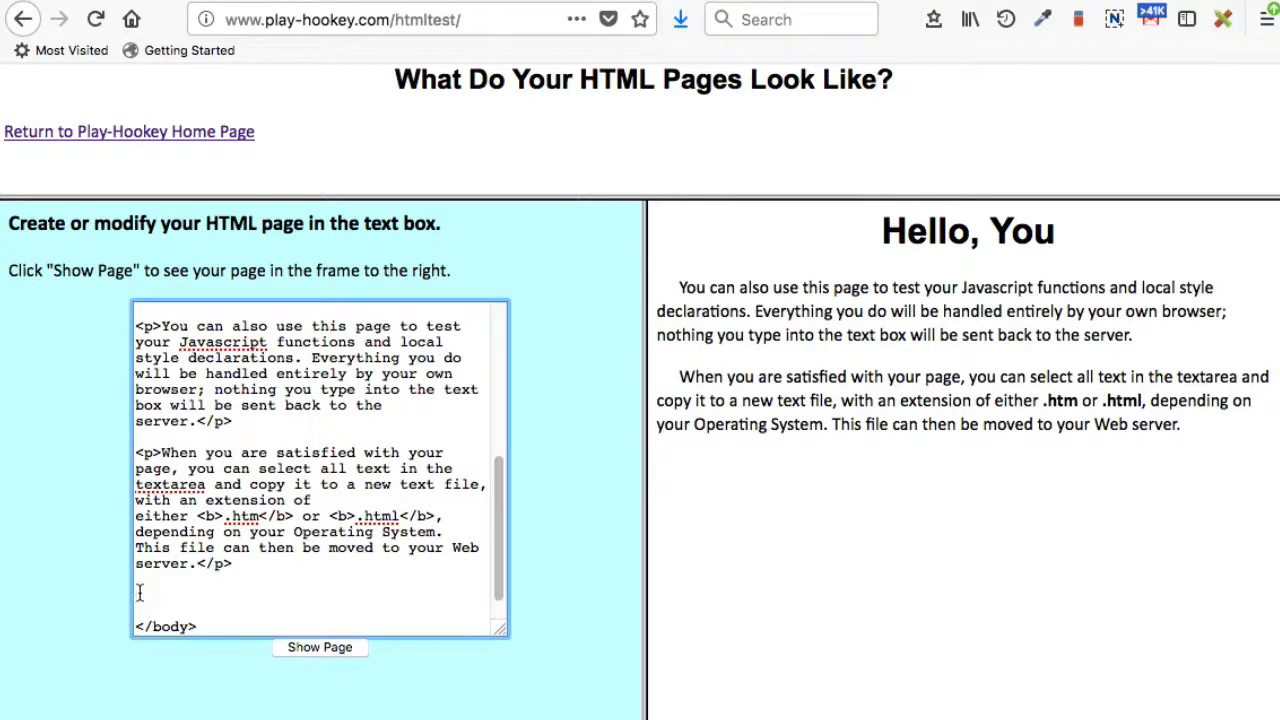
{"action": "right_click", "coordinate": [140, 590]}
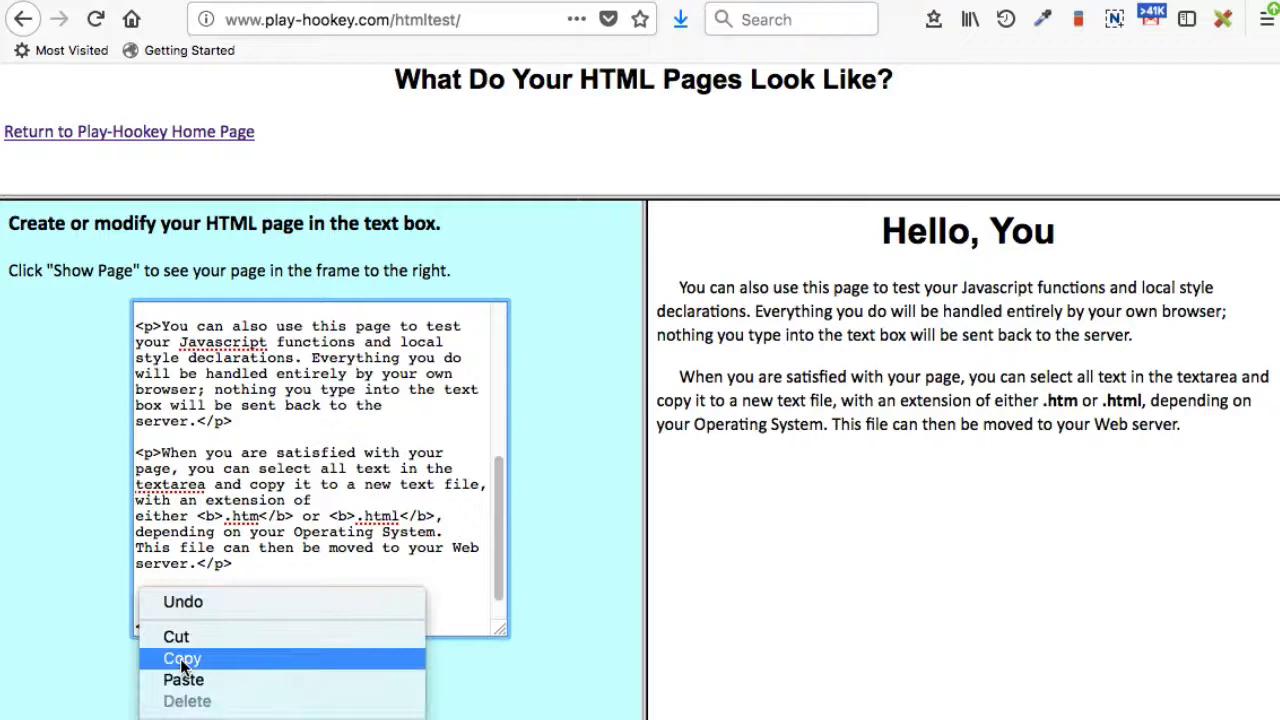
{"action": "left_click", "coordinate": [184, 679]}
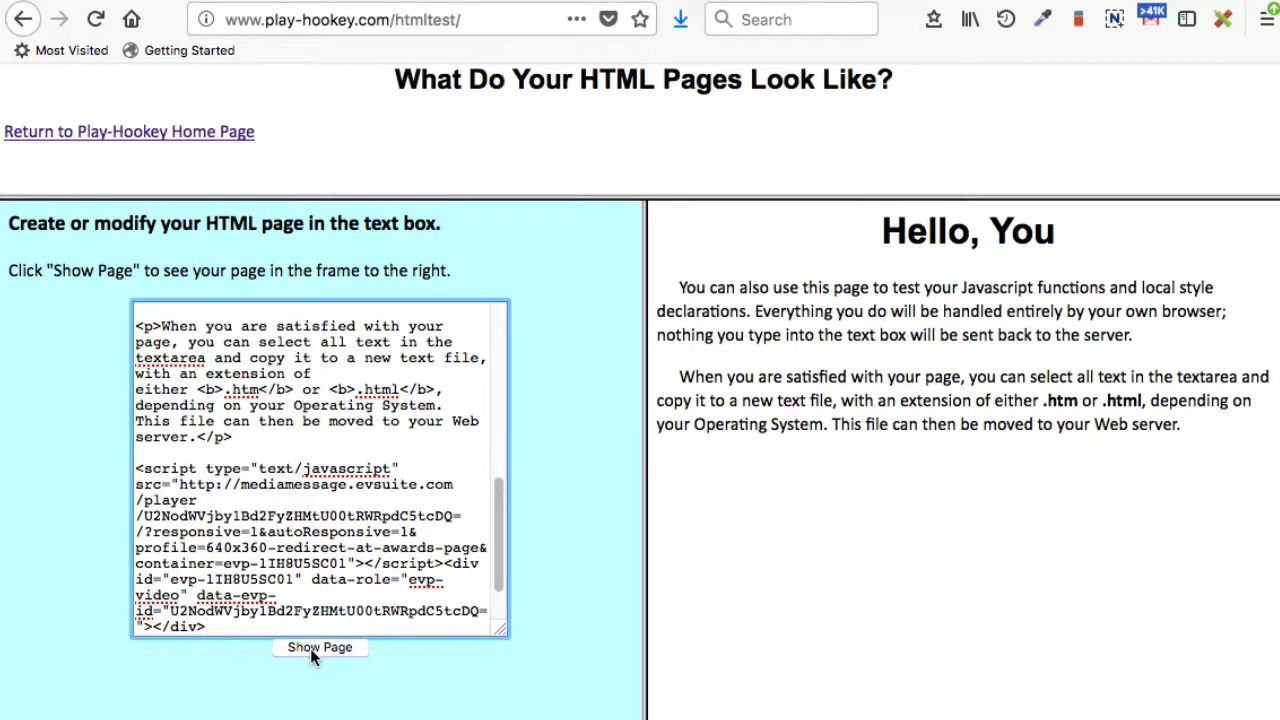
{"action": "left_click", "coordinate": [319, 647]}
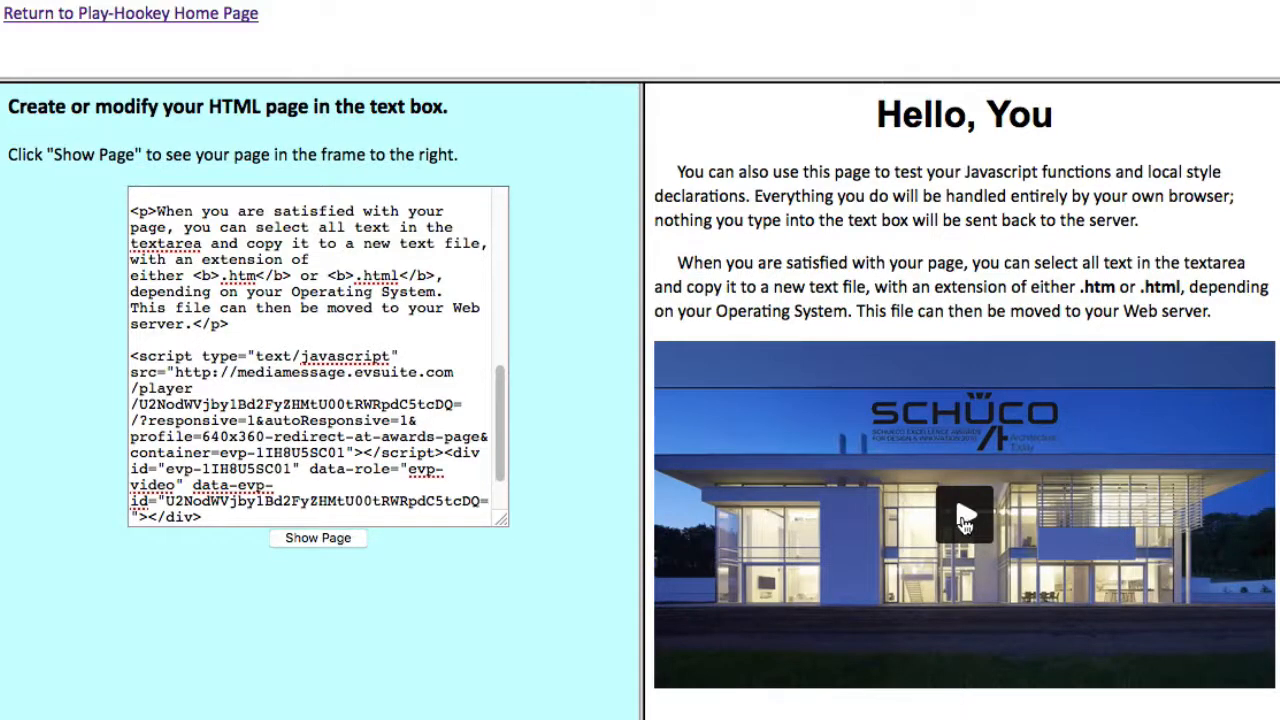
Step: Play the embedded Schüco awards video, which opens the Architecture Today Schueco Awards 2018 page
{"action": "left_click", "coordinate": [963, 513]}
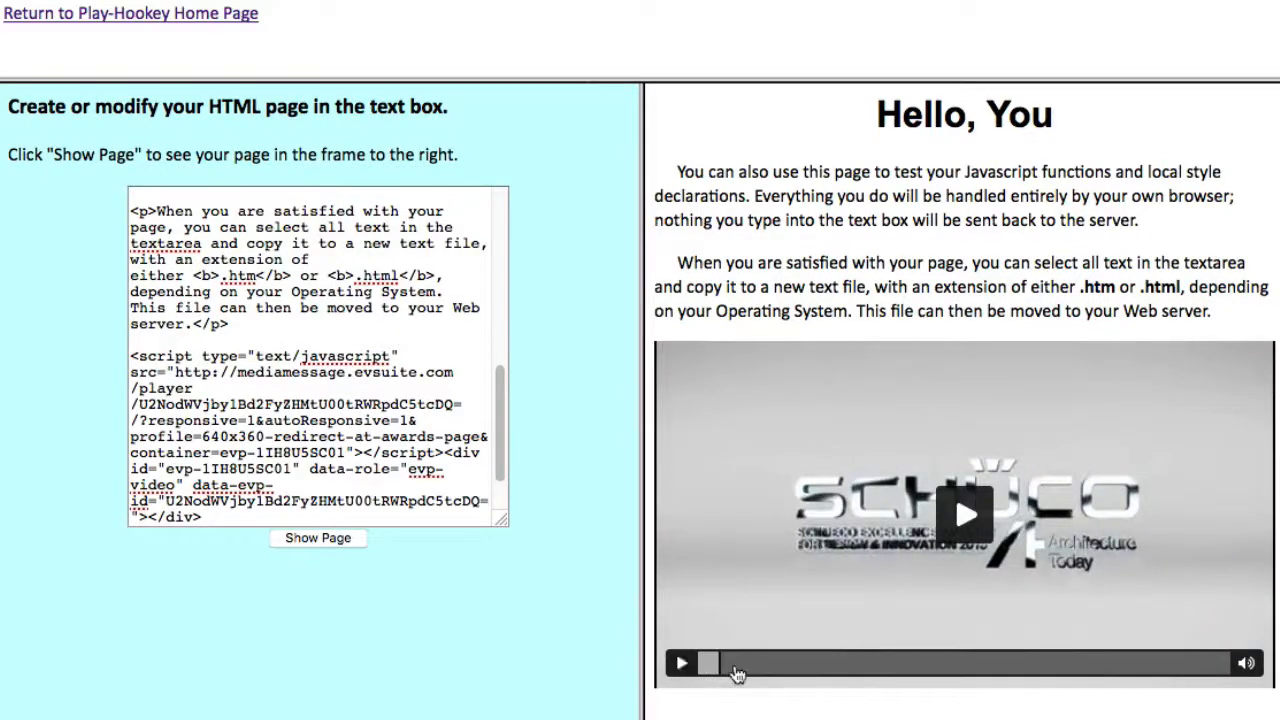
{"action": "mouse_move", "coordinate": [1205, 660]}
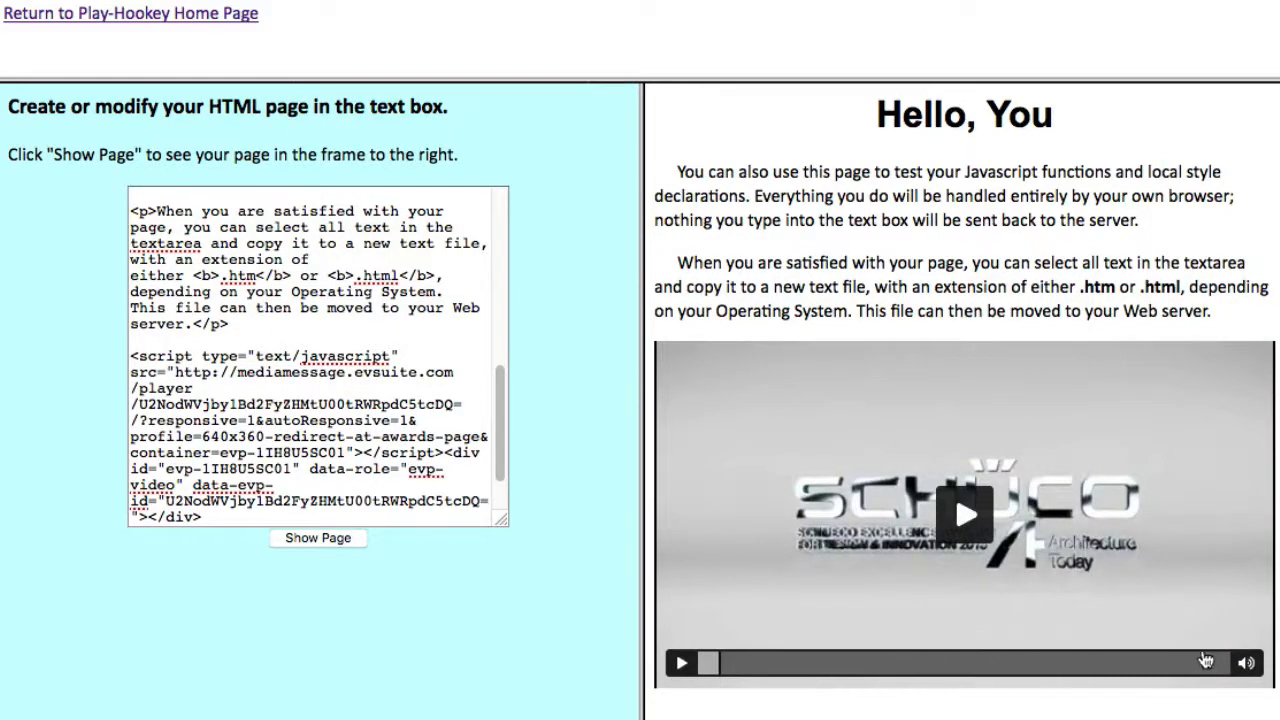
{"action": "mouse_move", "coordinate": [1219, 669]}
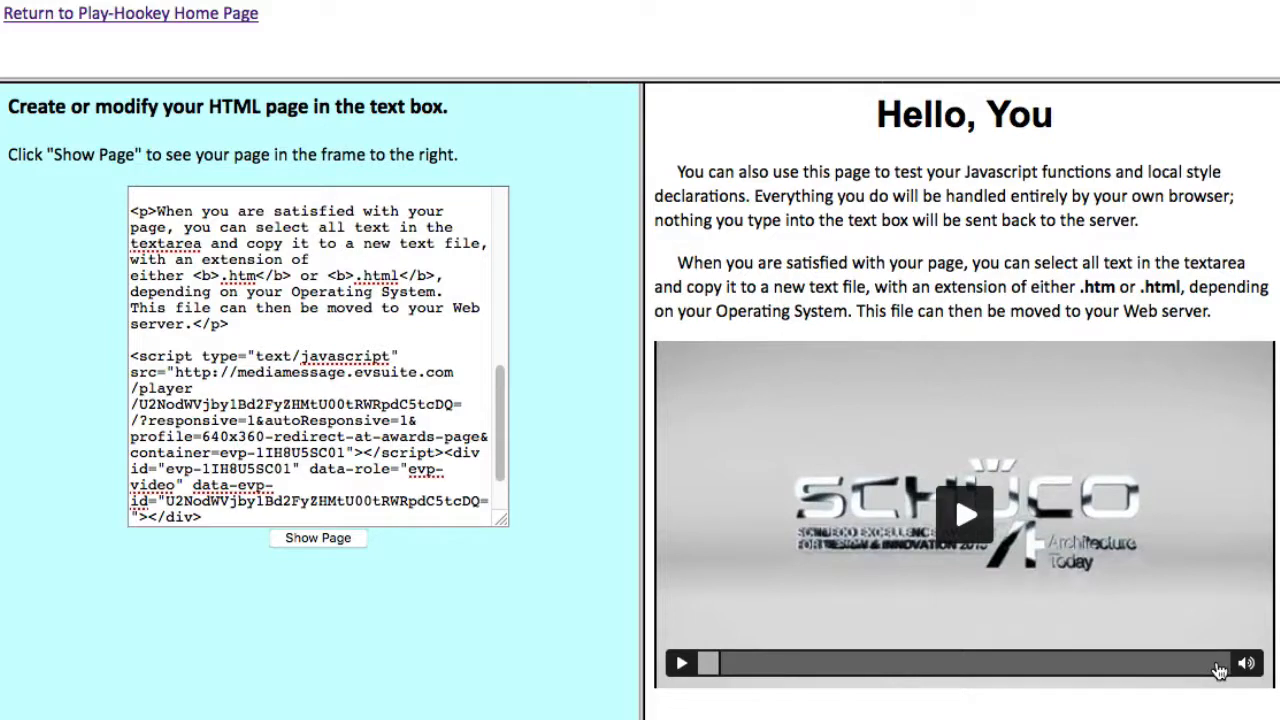
{"action": "left_click", "coordinate": [963, 513]}
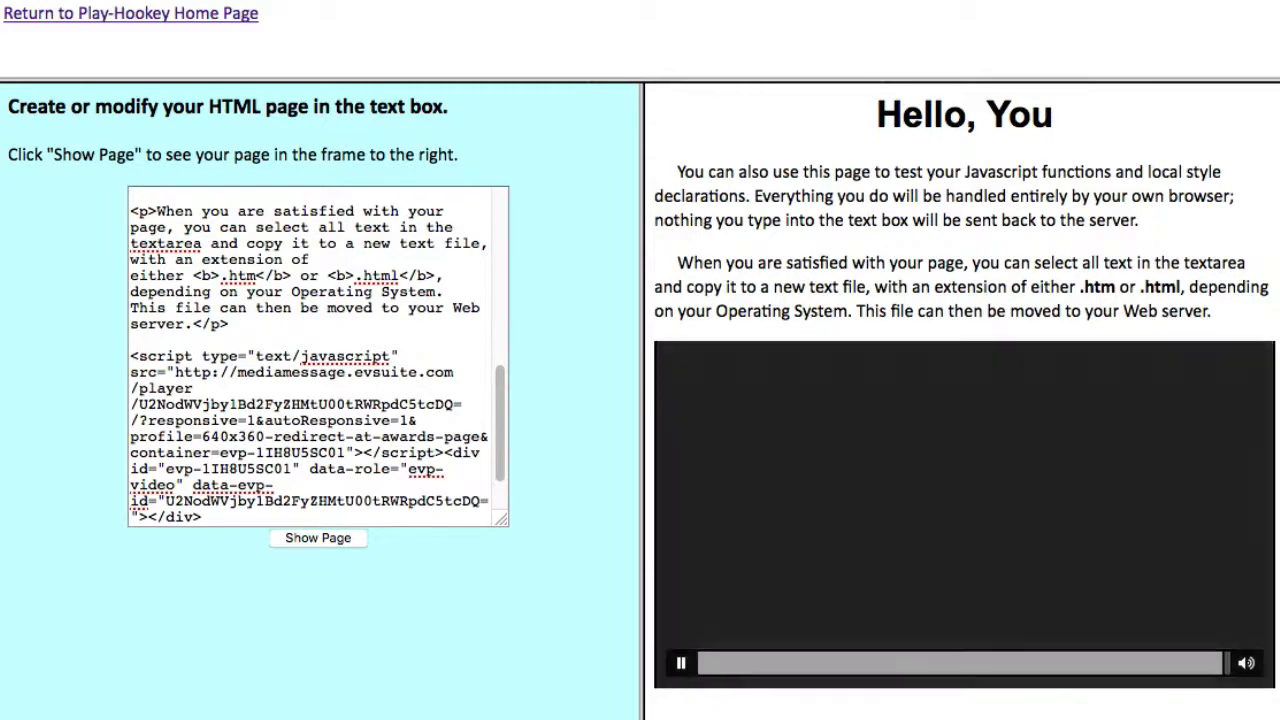
{"action": "left_click", "coordinate": [679, 662]}
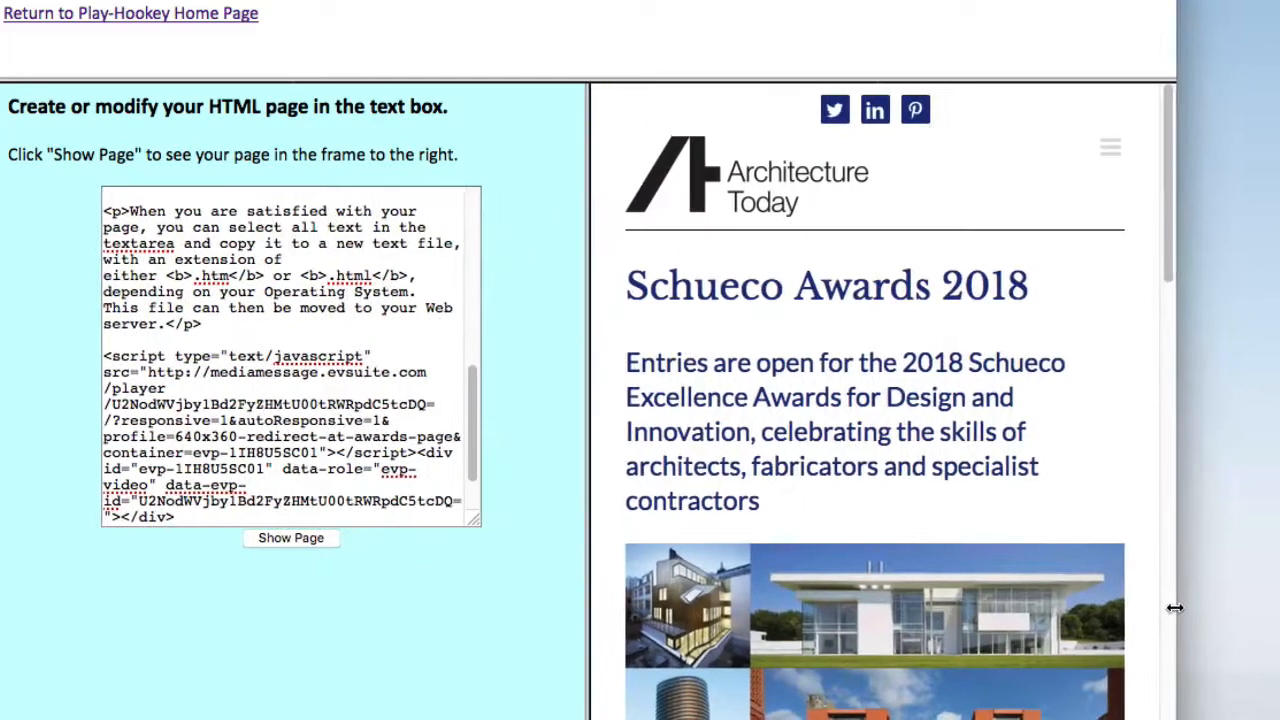
Step: Choose Works from the Architecture Today navigation menu in the result frame
{"action": "left_click", "coordinate": [1110, 147]}
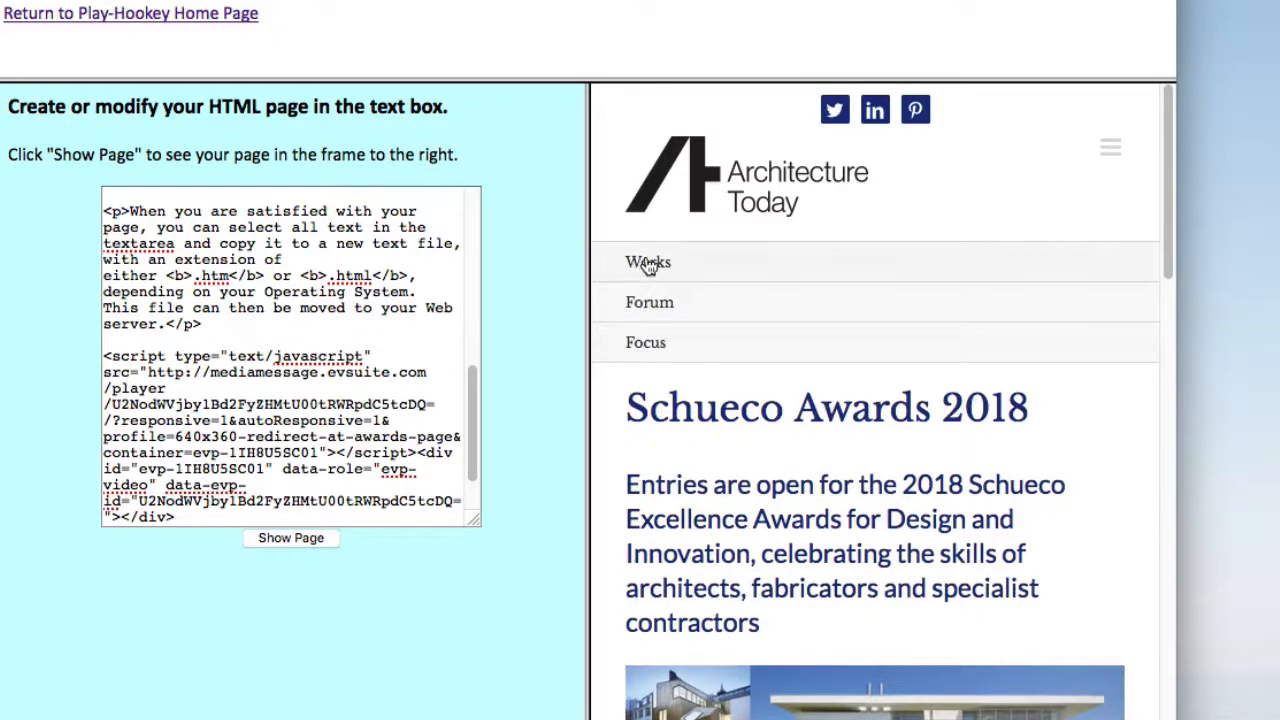
{"action": "left_click", "coordinate": [648, 262]}
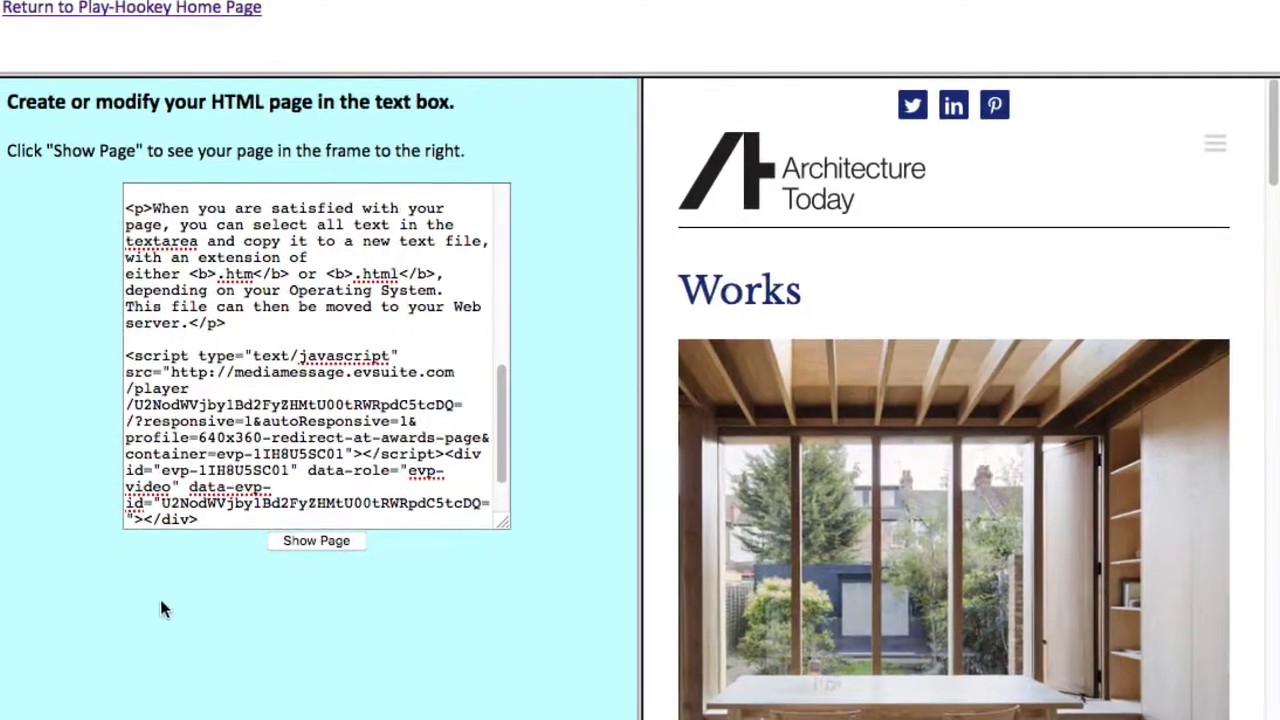
{"action": "mouse_move", "coordinate": [52, 291]}
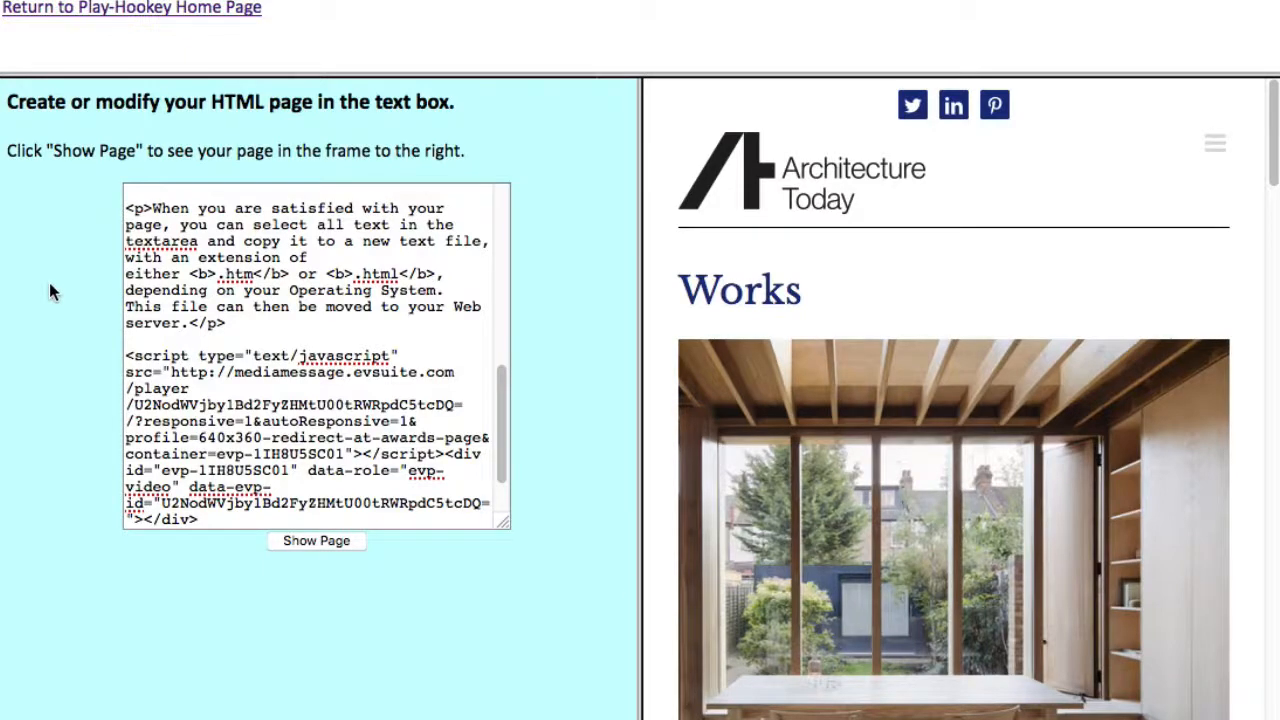